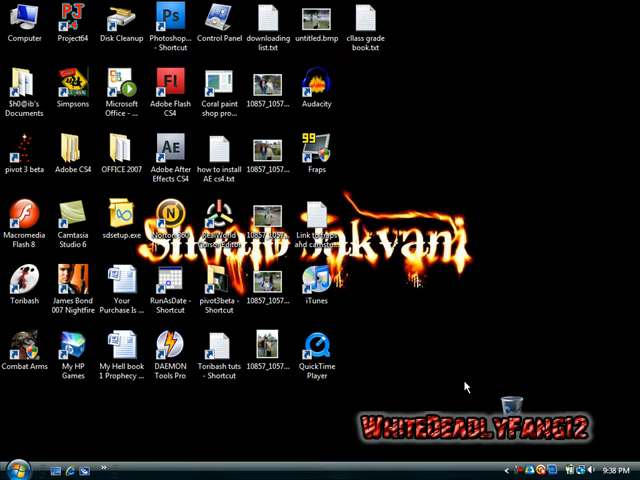
{"action": "mouse_move", "coordinate": [337, 323]}
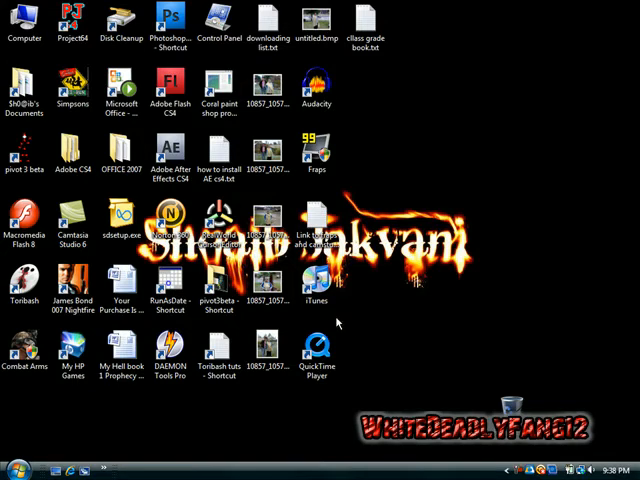
{"action": "mouse_move", "coordinate": [349, 322]}
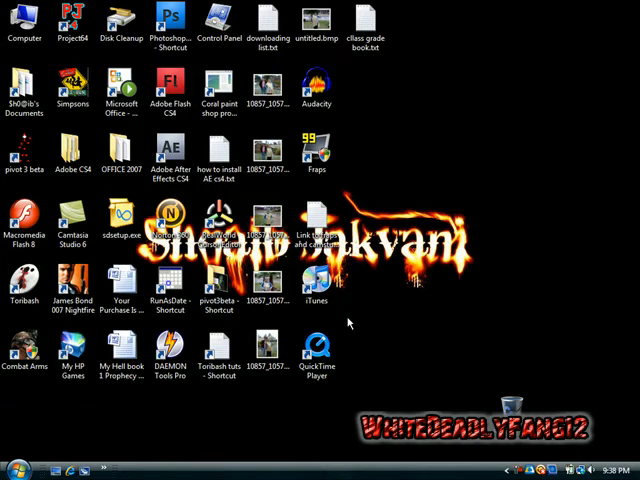
{"action": "mouse_move", "coordinate": [483, 337]}
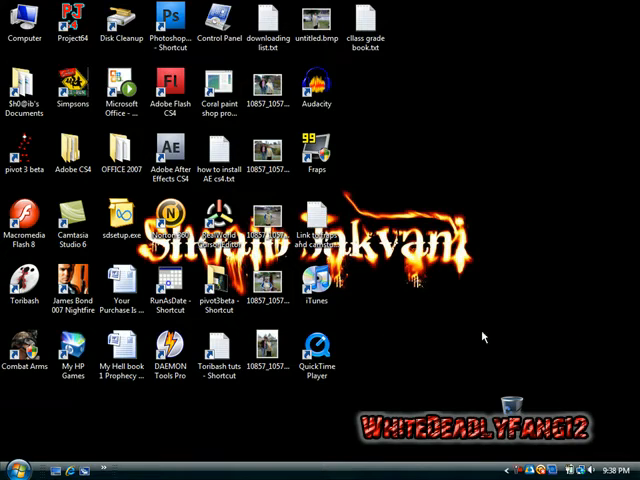
{"action": "mouse_move", "coordinate": [520, 370]}
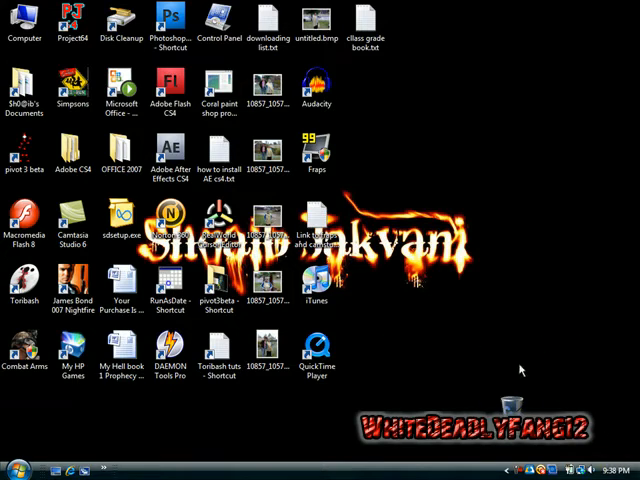
{"action": "mouse_move", "coordinate": [402, 200]}
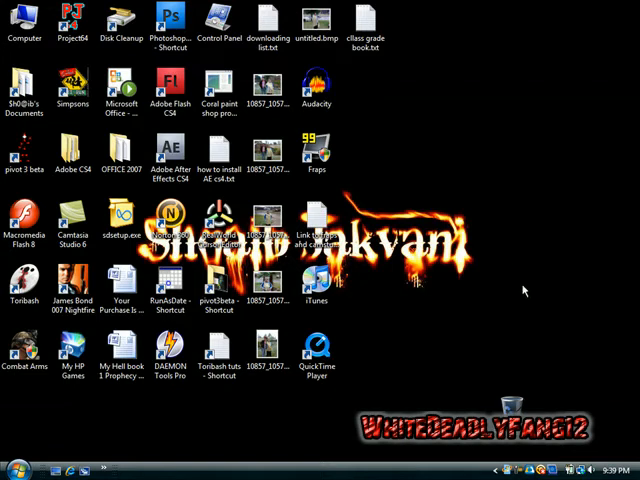
- Launch Audacity from the desktop shortcut with an empty, track-less project
{"action": "left_click", "coordinate": [24, 355]}
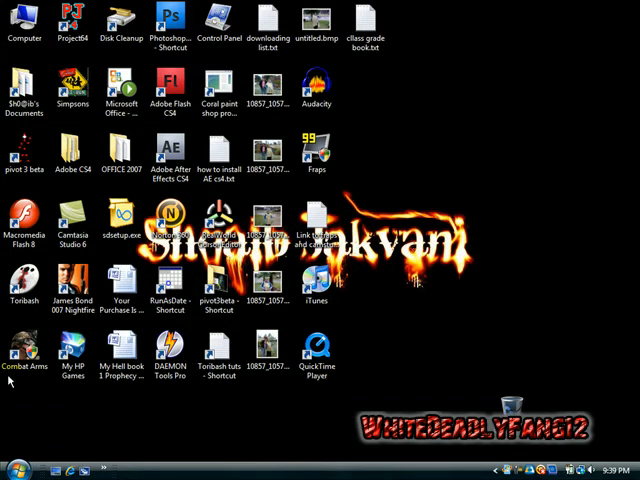
{"action": "left_click", "coordinate": [170, 150]}
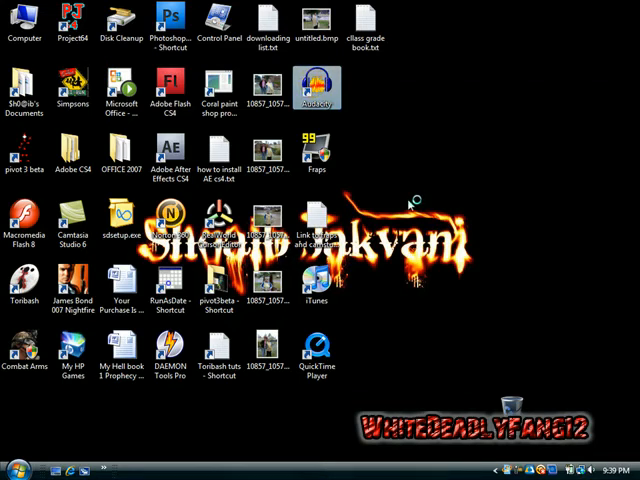
{"action": "double_click", "coordinate": [315, 85]}
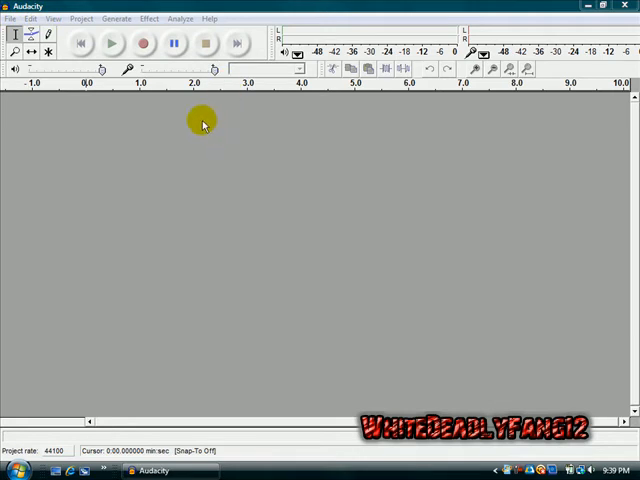
{"action": "left_click", "coordinate": [143, 43]}
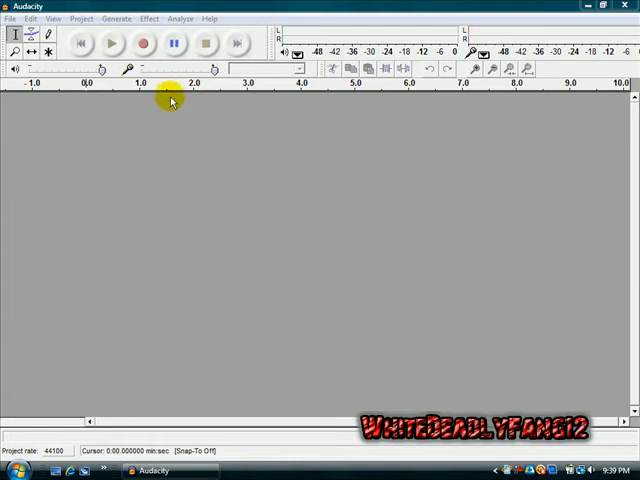
{"action": "mouse_move", "coordinate": [216, 104]}
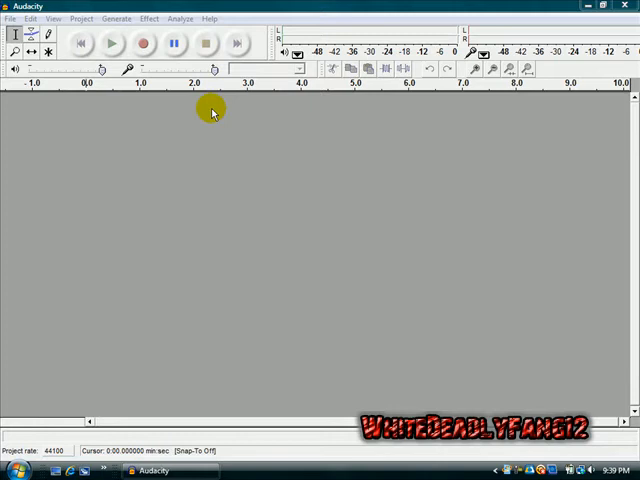
{"action": "left_click", "coordinate": [143, 43]}
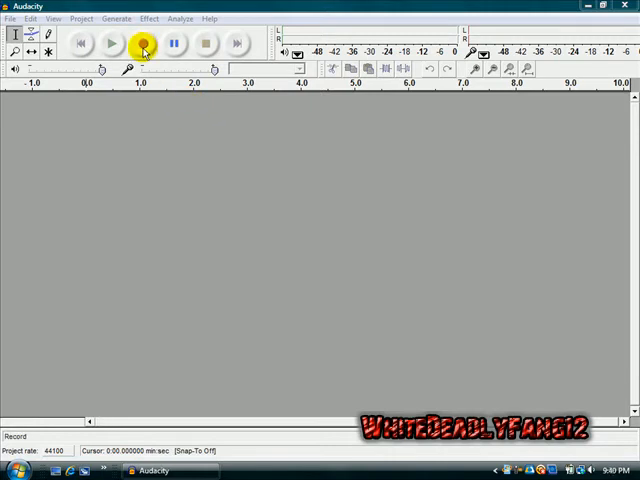
{"action": "mouse_move", "coordinate": [143, 43]}
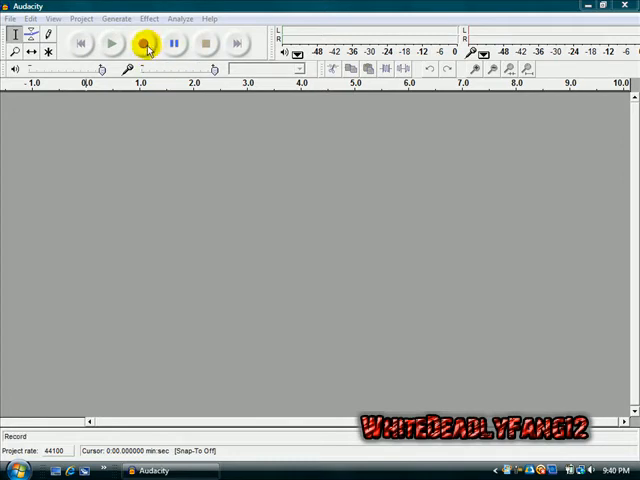
- Record about eight seconds of voice into a new mono track, then stop
{"action": "left_click", "coordinate": [145, 43]}
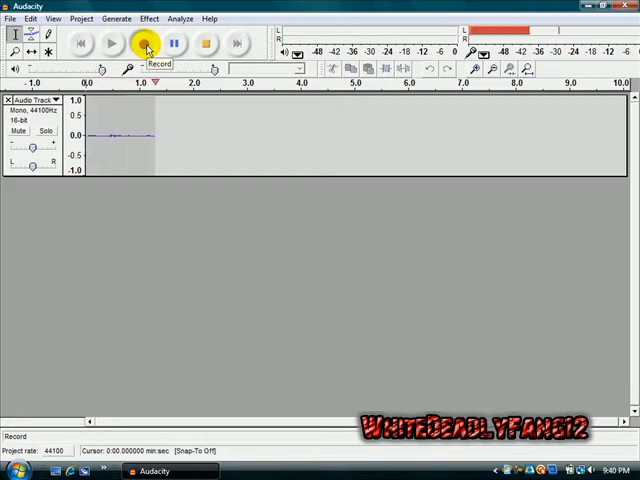
{"action": "left_click", "coordinate": [143, 43]}
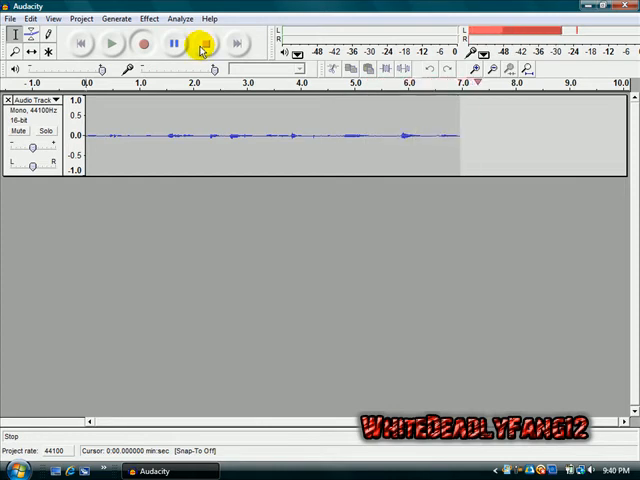
{"action": "left_click", "coordinate": [203, 43]}
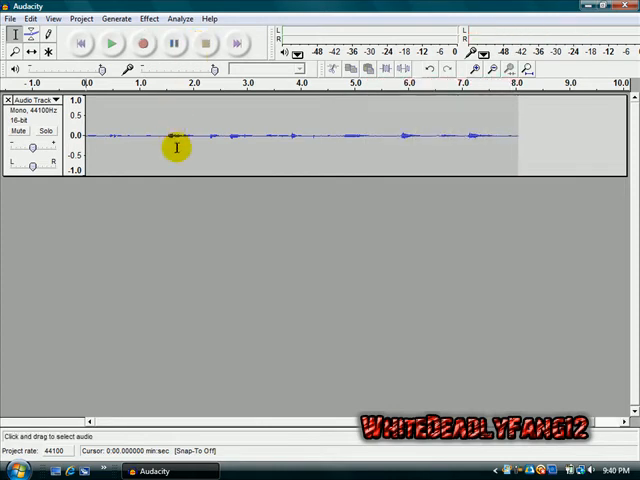
{"action": "mouse_move", "coordinate": [183, 172]}
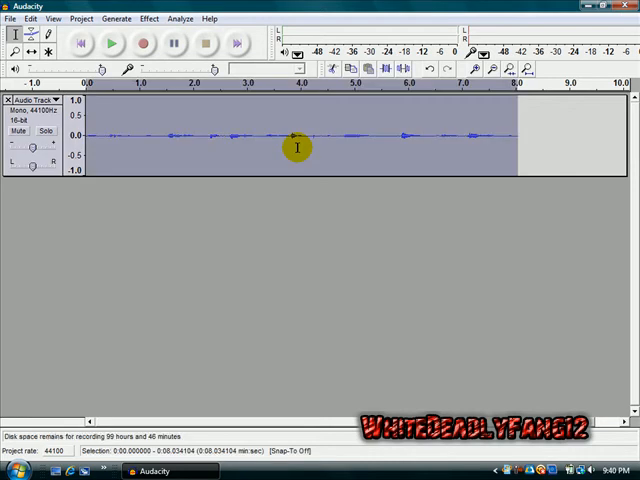
{"action": "mouse_move", "coordinate": [322, 146]}
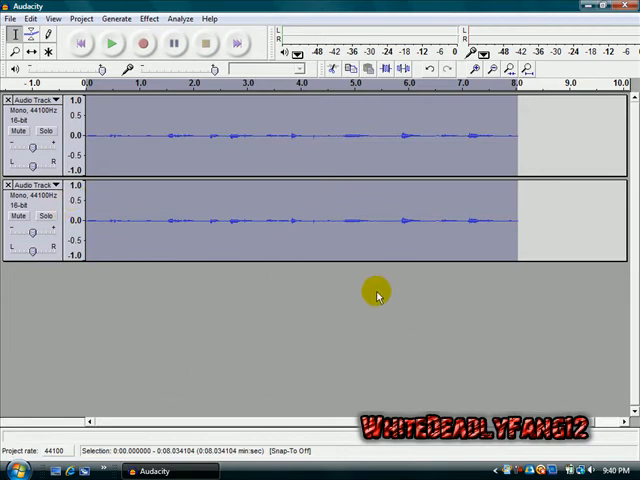
{"action": "mouse_move", "coordinate": [365, 294]}
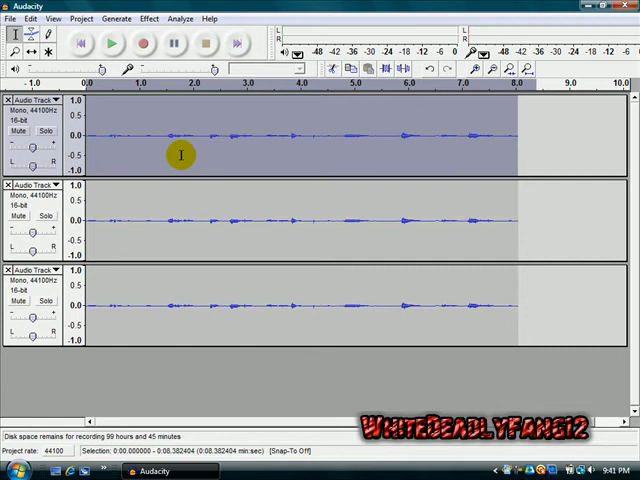
- Pitch the top track up 15 percent (about 2.4 semitones) with Change Pitch
{"action": "left_click", "coordinate": [148, 18]}
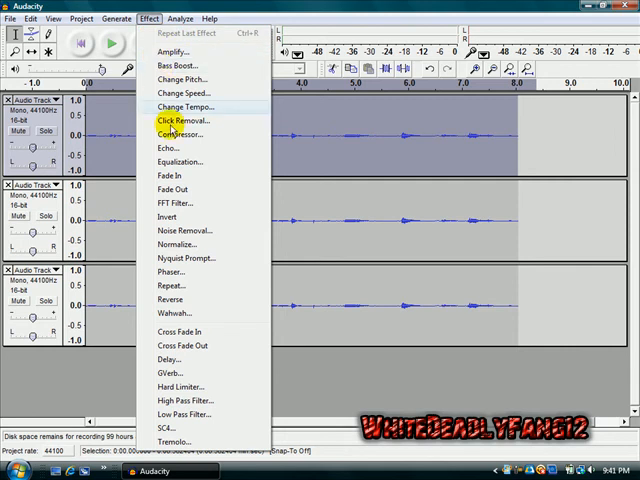
{"action": "mouse_move", "coordinate": [165, 148]}
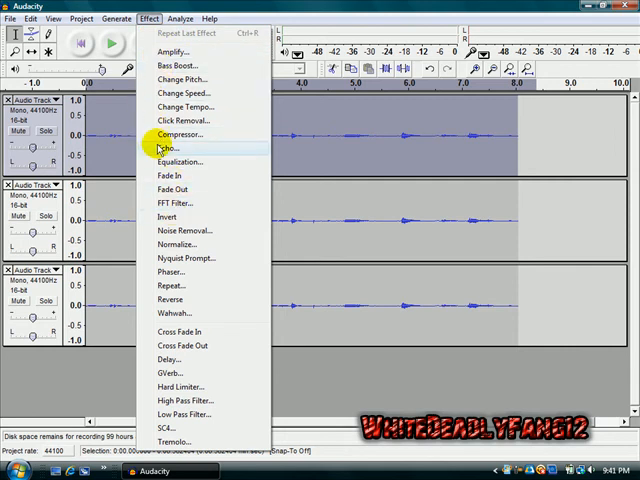
{"action": "mouse_move", "coordinate": [181, 79]}
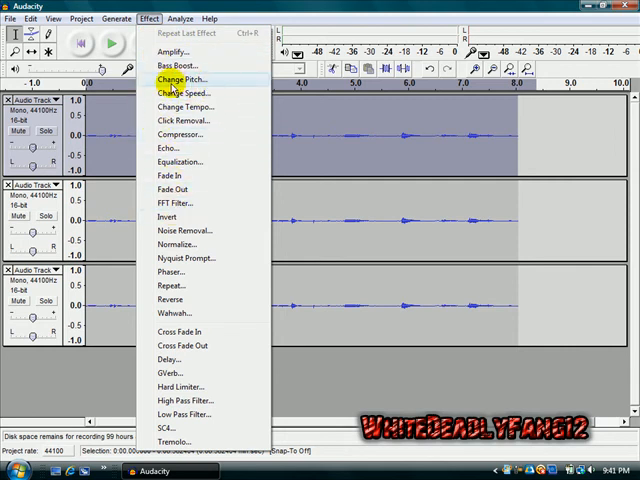
{"action": "mouse_move", "coordinate": [197, 85]}
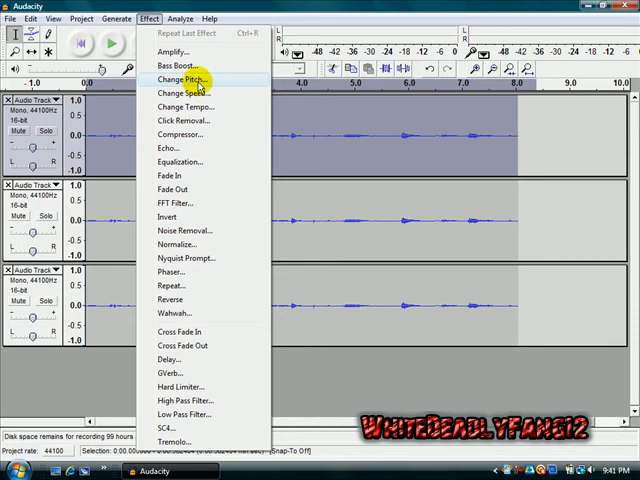
{"action": "mouse_move", "coordinate": [198, 84]}
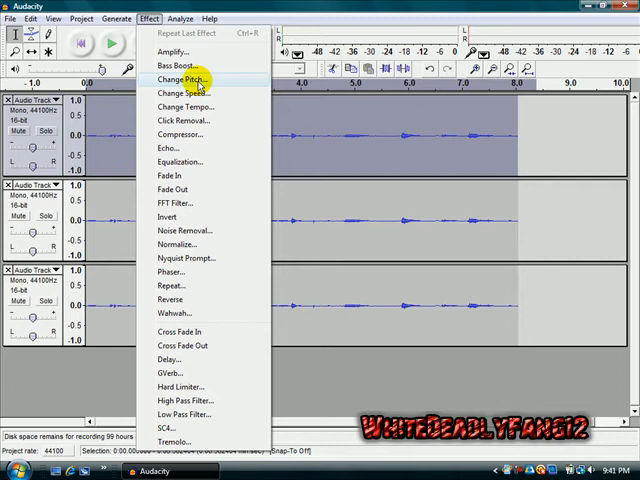
{"action": "left_click", "coordinate": [177, 79]}
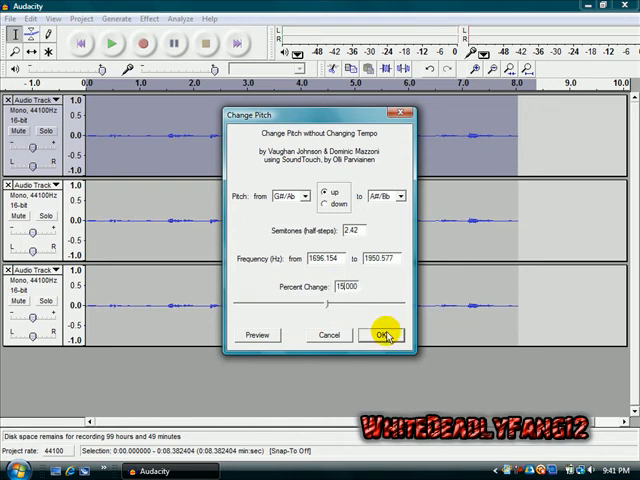
{"action": "left_click", "coordinate": [379, 335]}
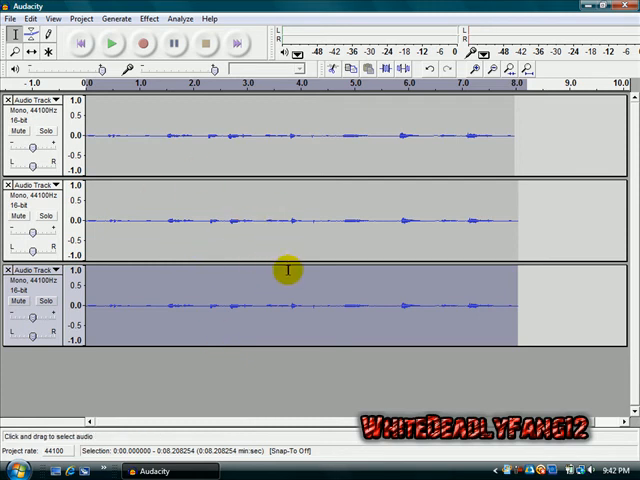
{"action": "mouse_move", "coordinate": [290, 327]}
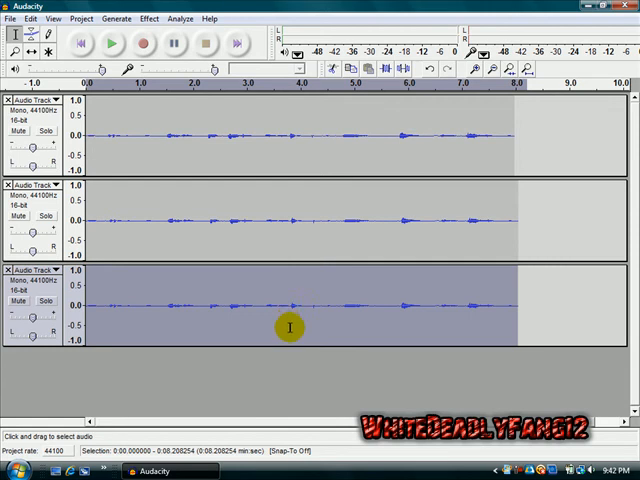
- Pitch the bottom track down 15 percent (about 2.8 semitones) with Change Pitch
{"action": "left_click", "coordinate": [148, 18]}
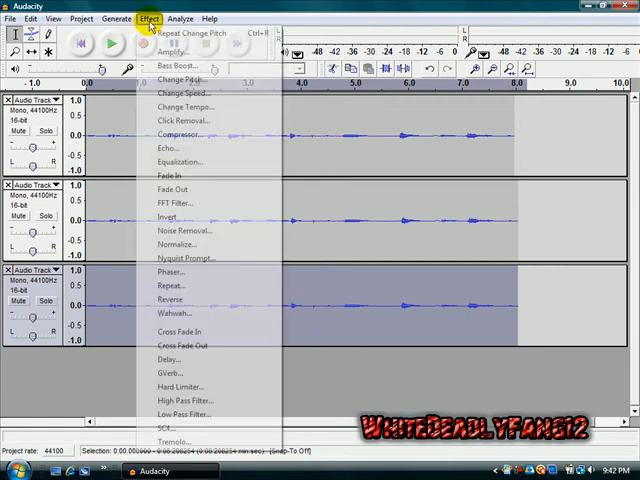
{"action": "left_click", "coordinate": [178, 79]}
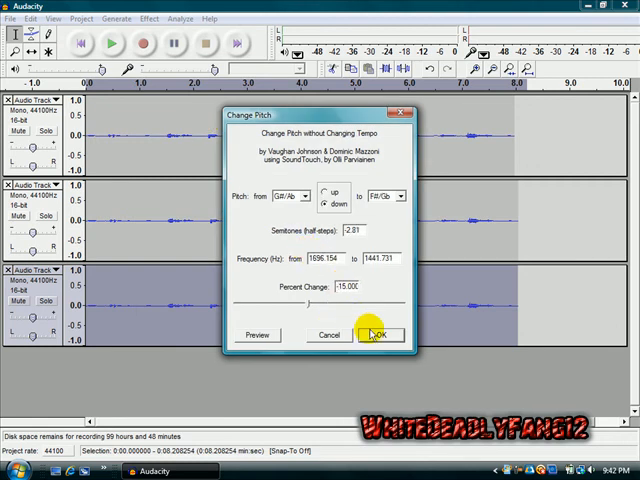
{"action": "left_click", "coordinate": [384, 335]}
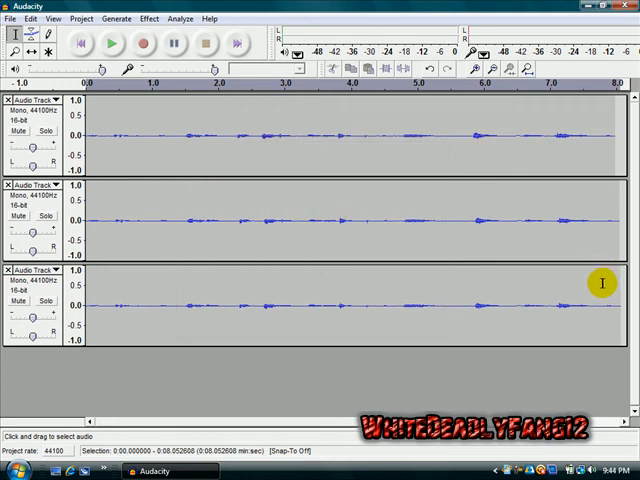
{"action": "mouse_move", "coordinate": [303, 135]}
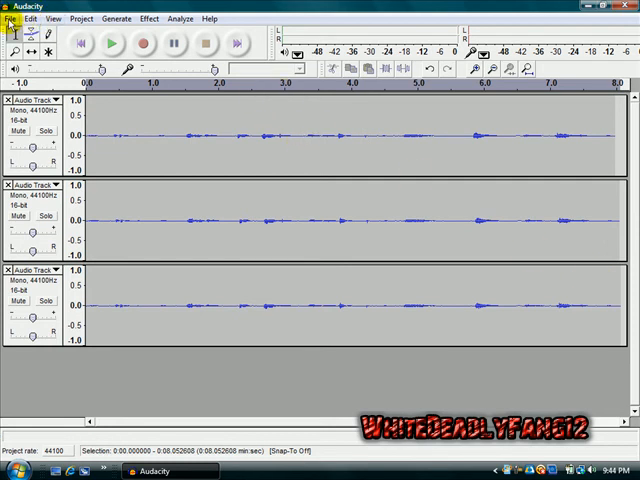
- Close Audacity, answering Yes to save the three-track project changes
{"action": "left_click", "coordinate": [14, 18]}
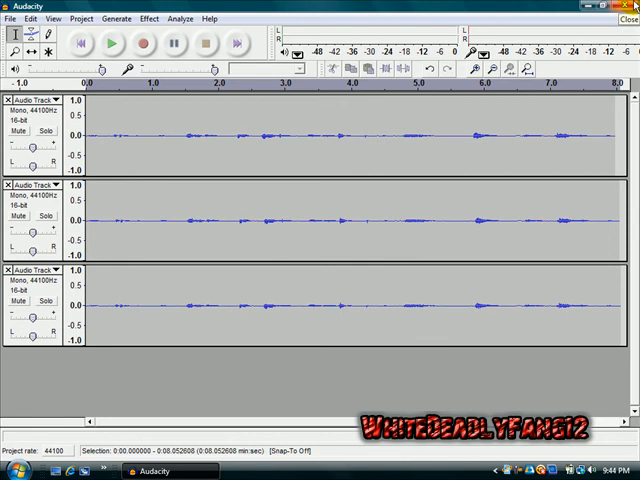
{"action": "left_click", "coordinate": [630, 18]}
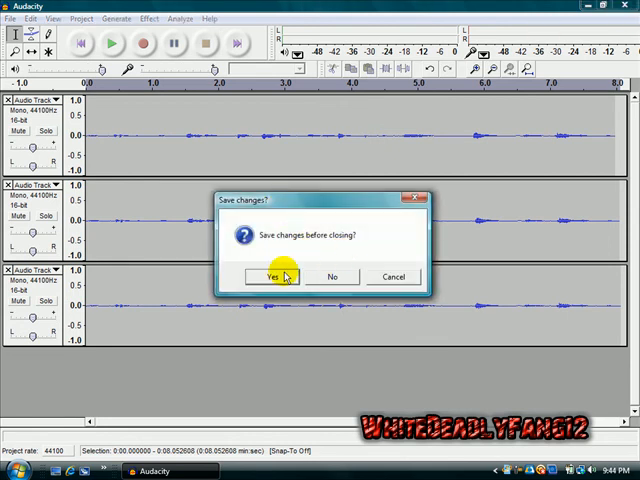
{"action": "left_click", "coordinate": [272, 277]}
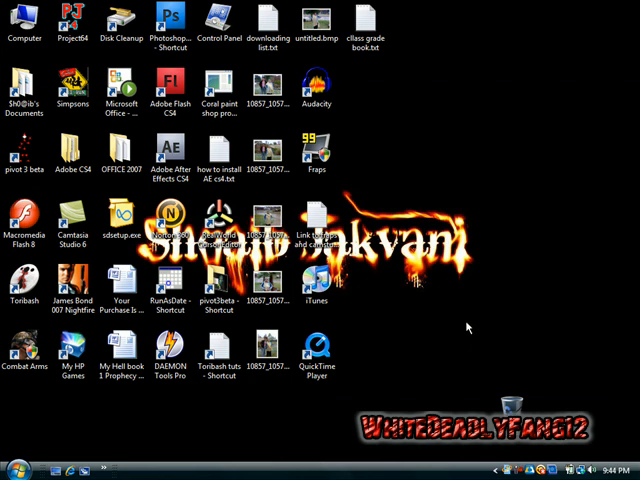
{"action": "mouse_move", "coordinate": [466, 328]}
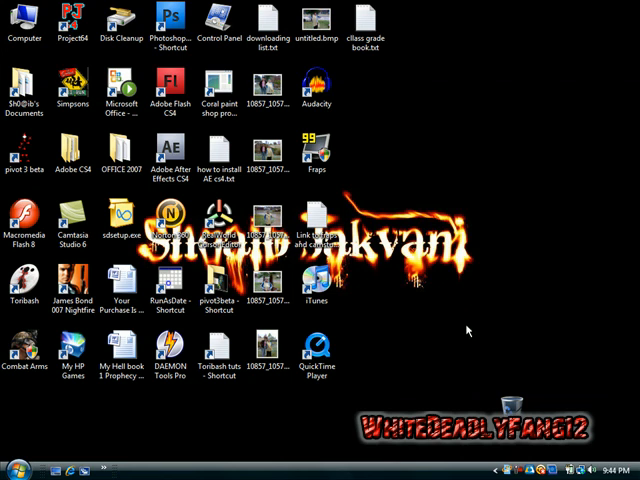
{"action": "mouse_move", "coordinate": [468, 331]}
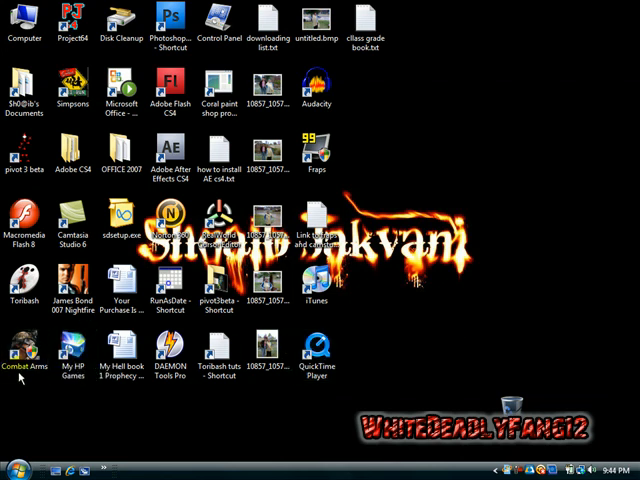
{"action": "left_click", "coordinate": [218, 350]}
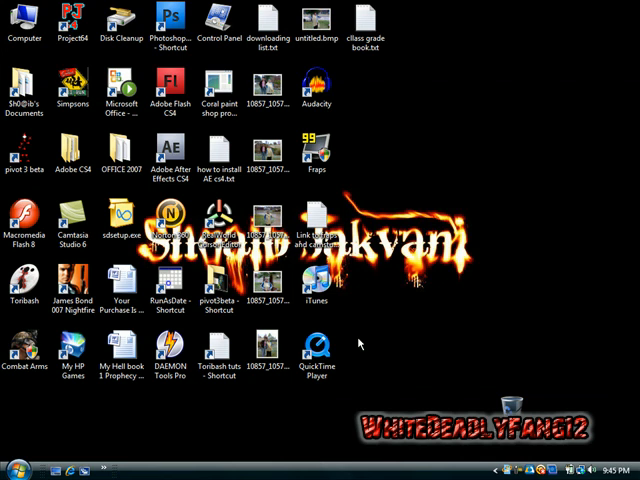
{"action": "mouse_move", "coordinate": [407, 411]}
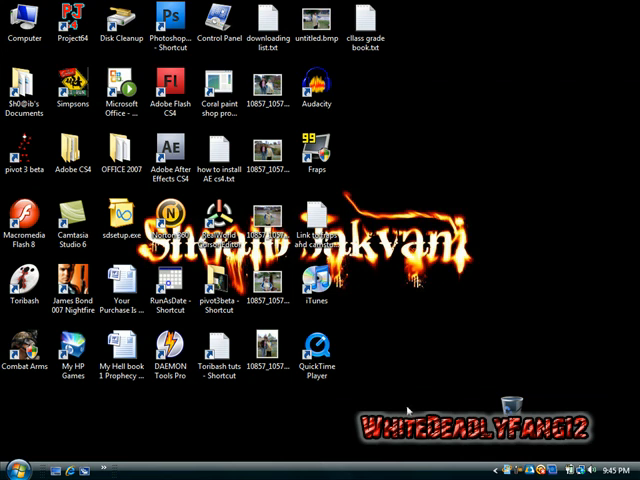